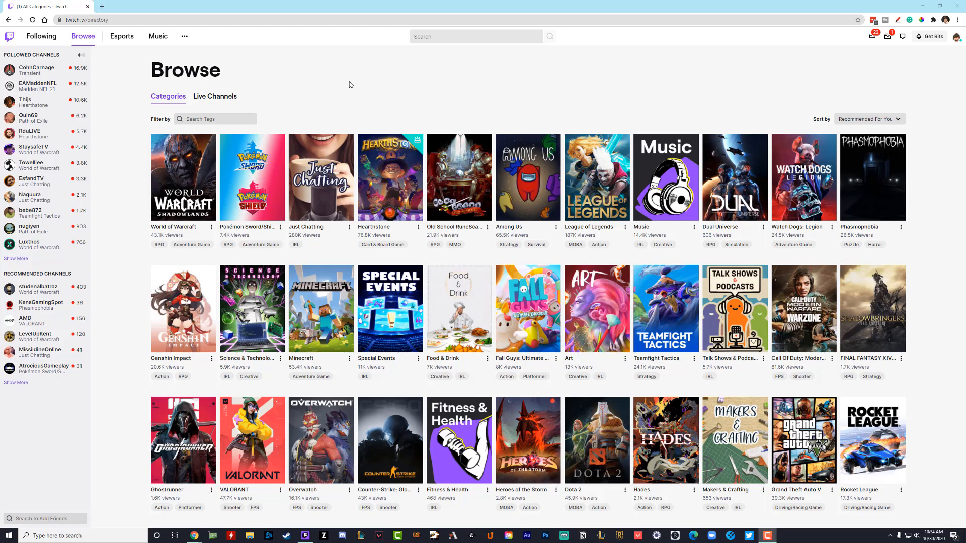
mouse_move(940, 103)
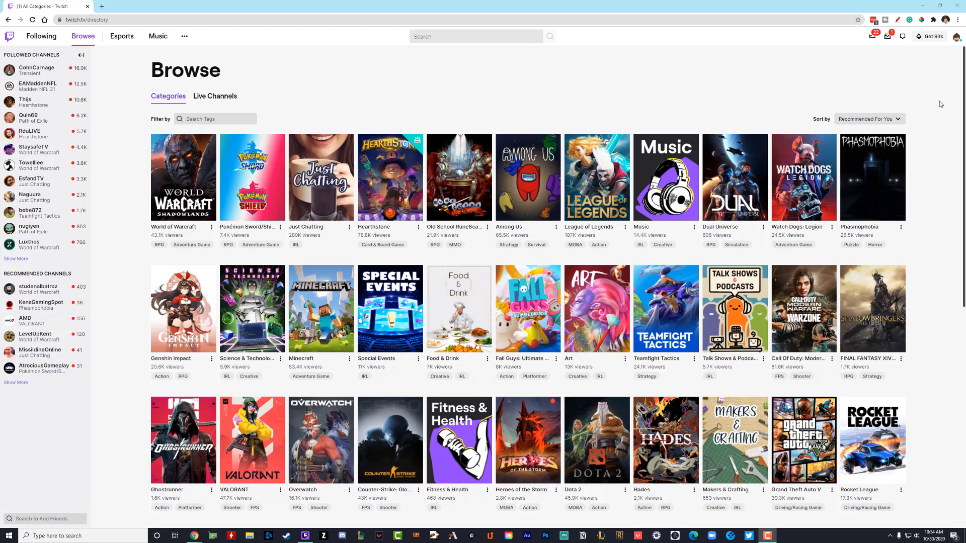
mouse_move(917, 71)
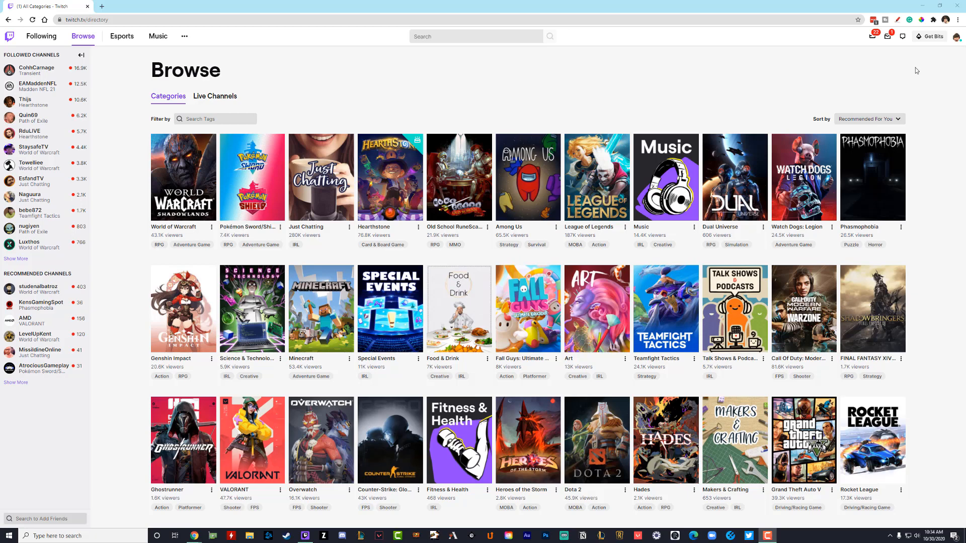
mouse_move(954, 58)
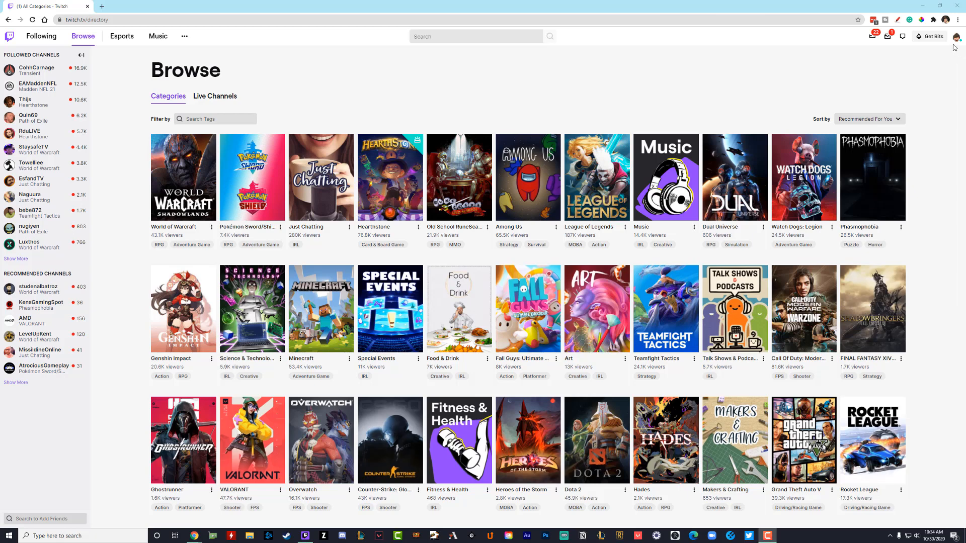
mouse_move(957, 40)
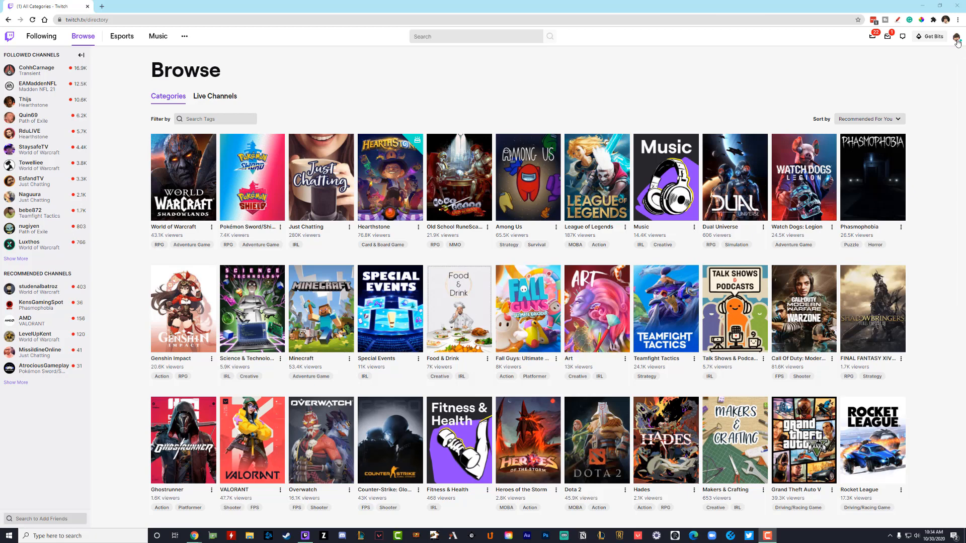
Step: Go to the account Settings profile page from the top-right avatar menu
click(957, 36)
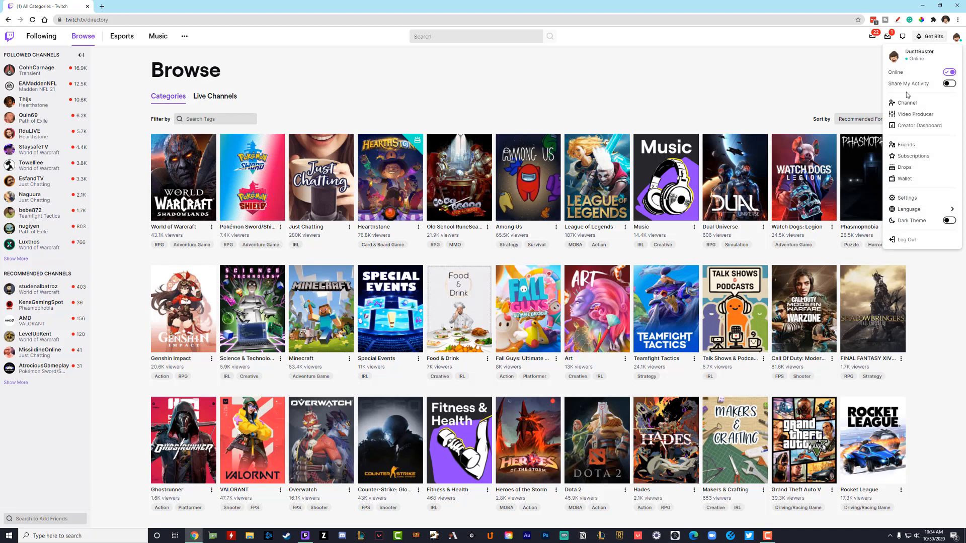
mouse_move(905, 198)
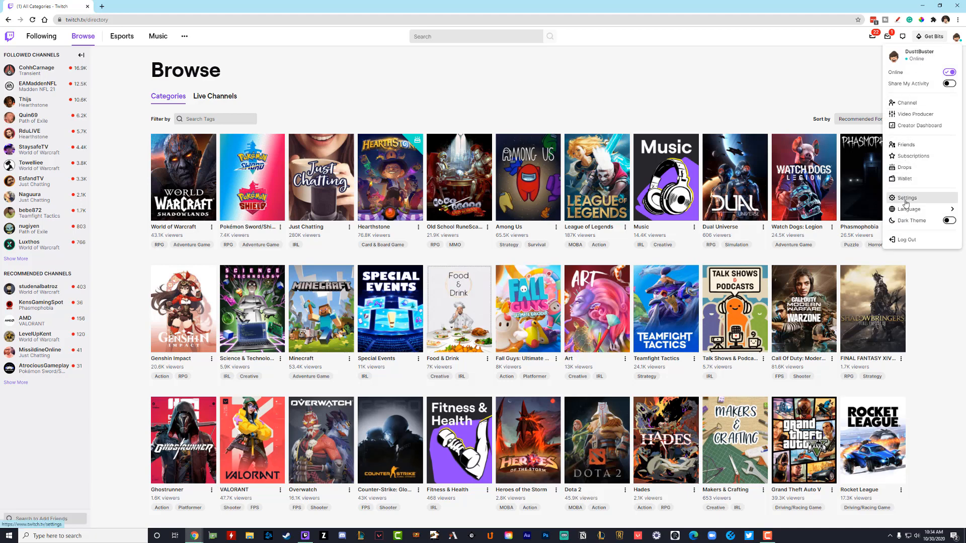
click(906, 199)
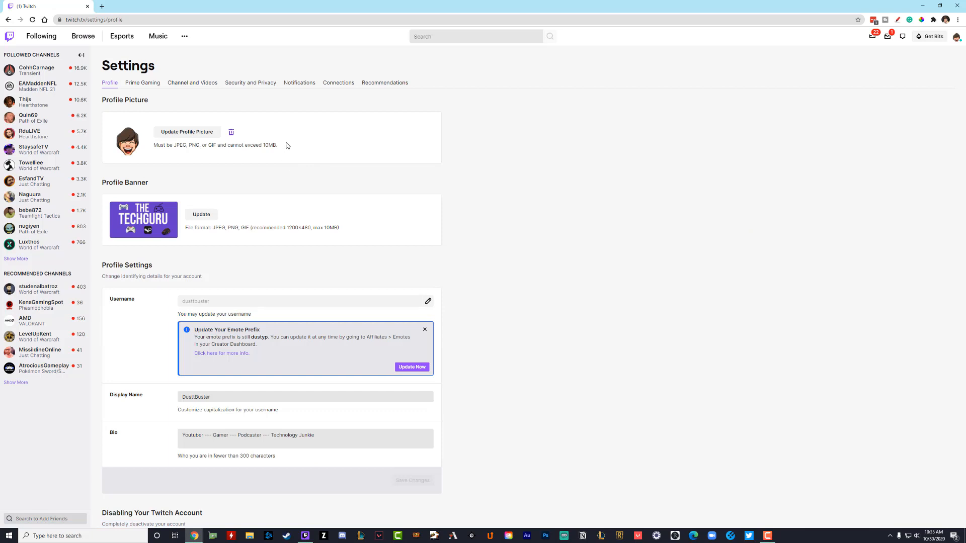
mouse_move(199, 104)
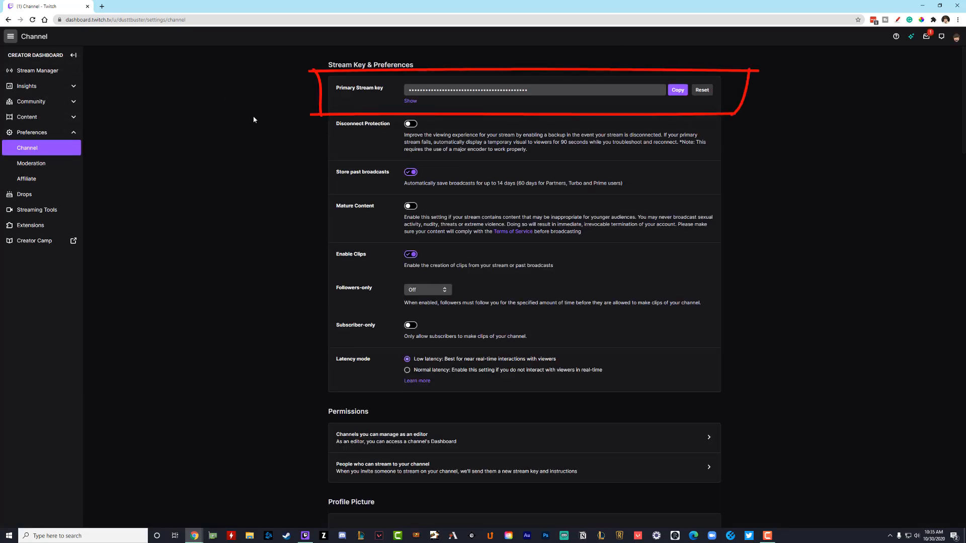
mouse_move(282, 106)
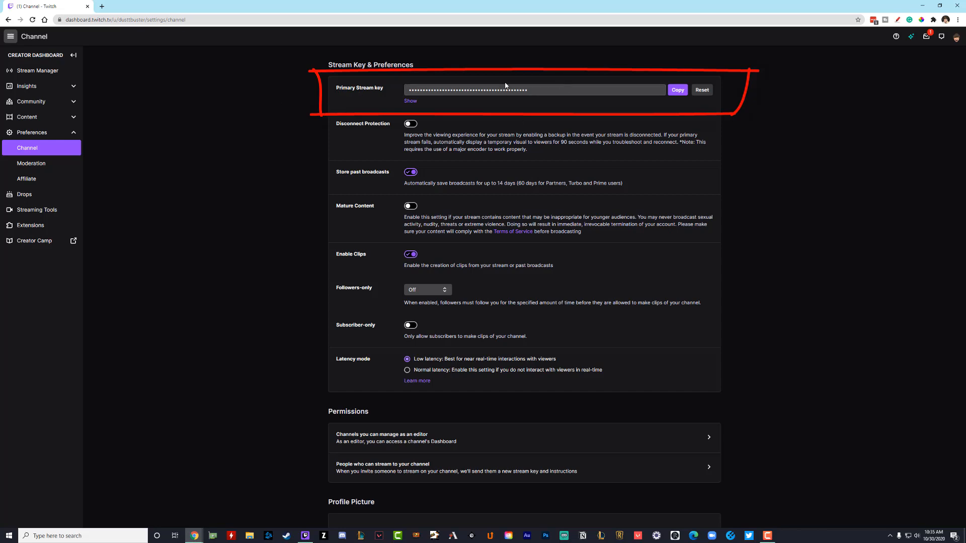
mouse_move(301, 132)
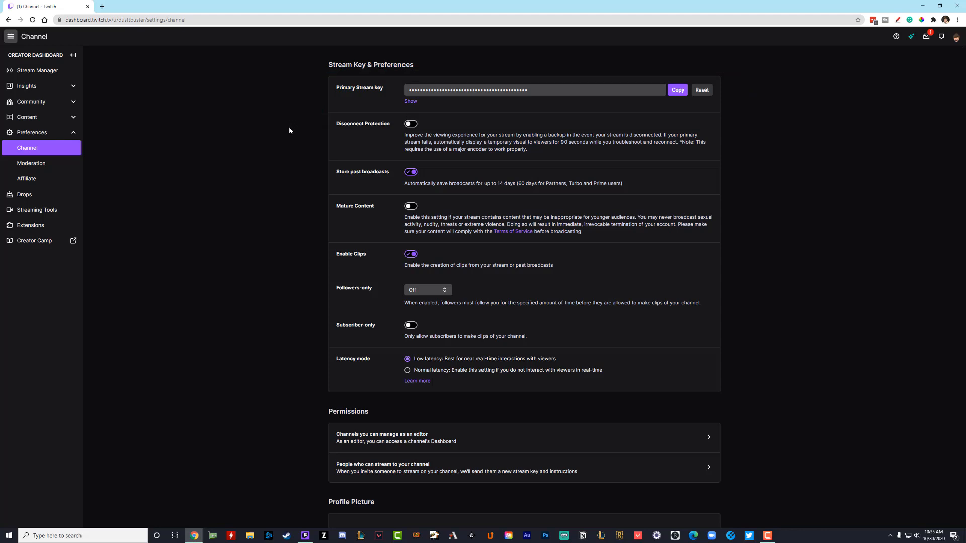
mouse_move(284, 132)
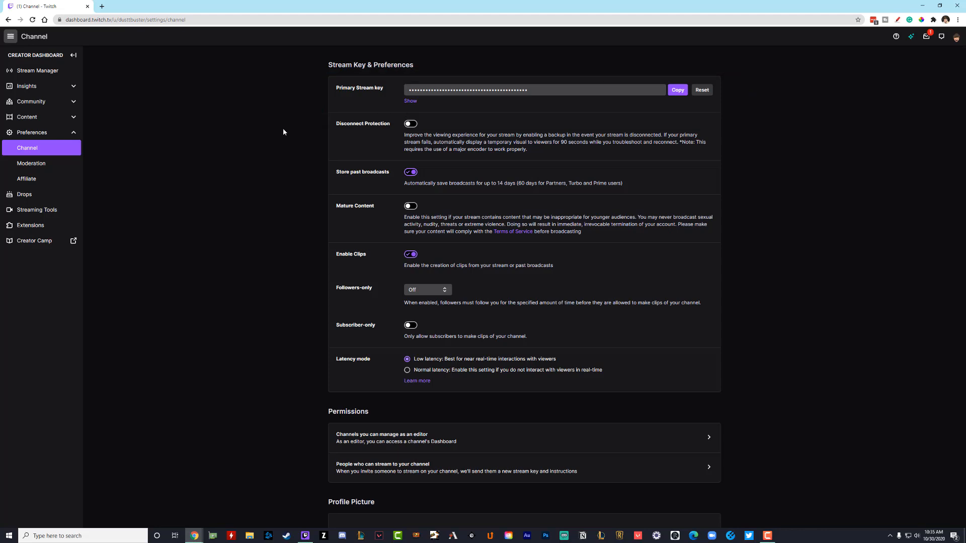
mouse_move(277, 134)
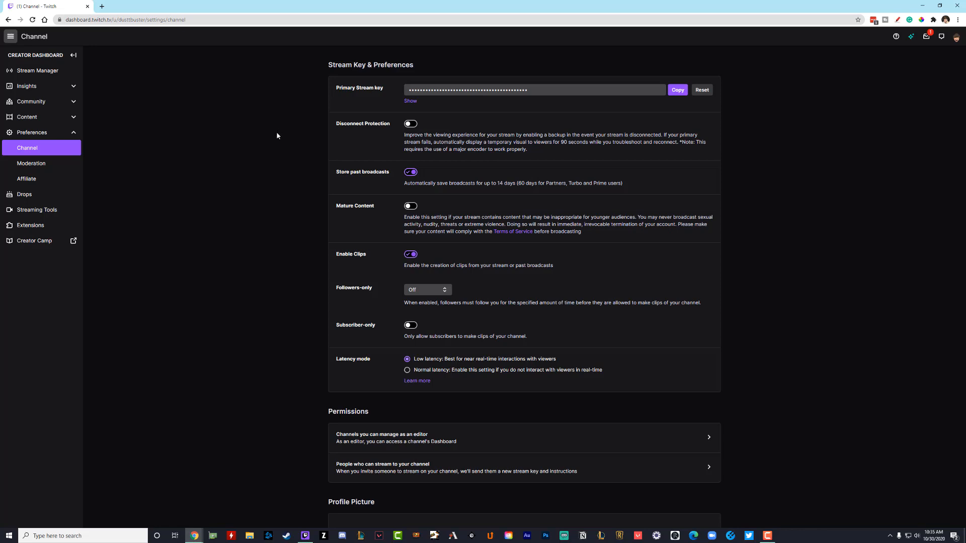
mouse_move(524, 252)
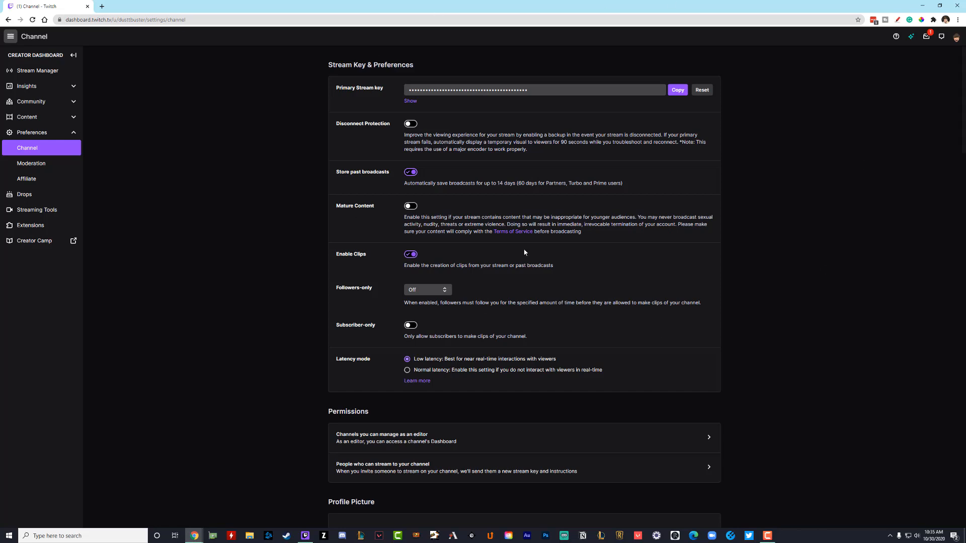
Step: Copy the Primary Stream key from the Creator Dashboard Channel preferences
click(678, 90)
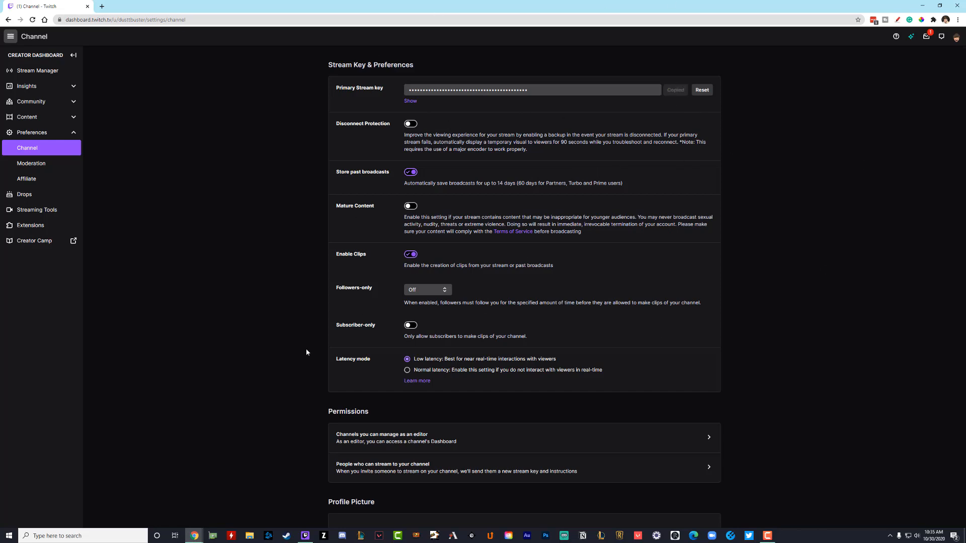
mouse_move(276, 236)
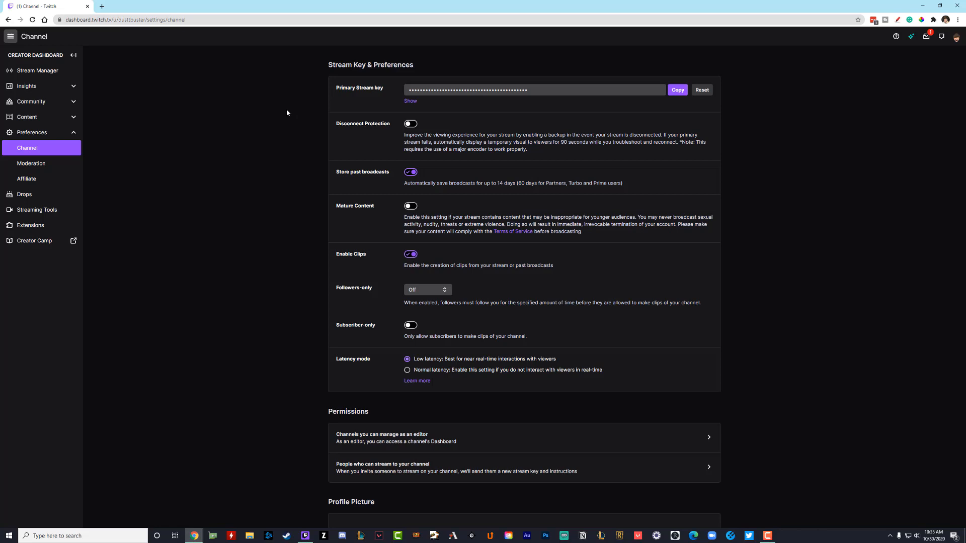
mouse_move(287, 145)
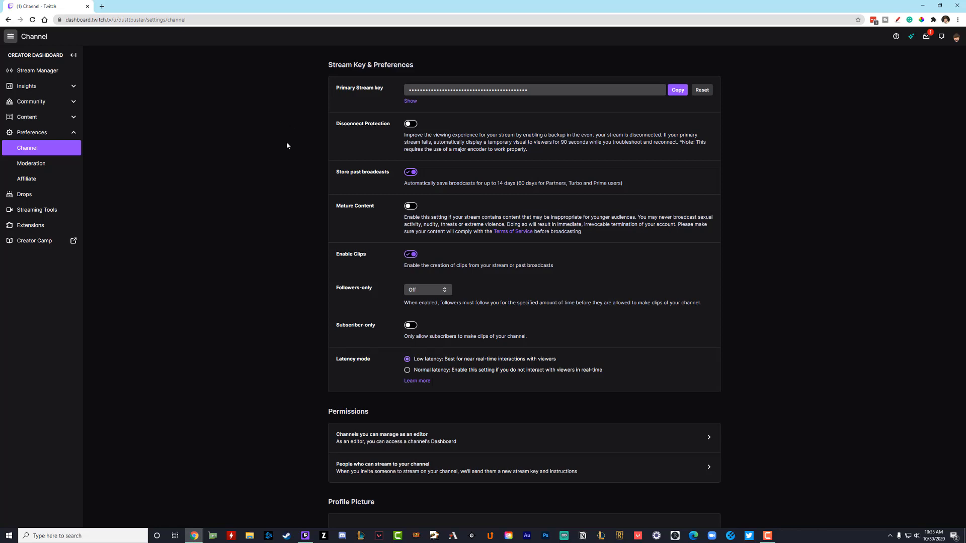